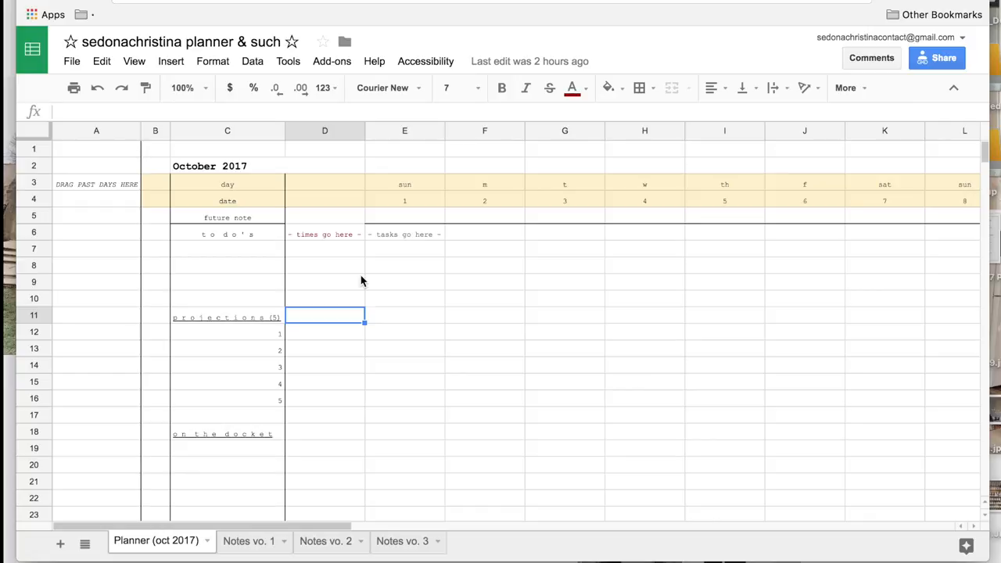
Step: Select the task cells under sun and widen the sun column by dragging its header border
{"action": "left_click", "coordinate": [209, 166]}
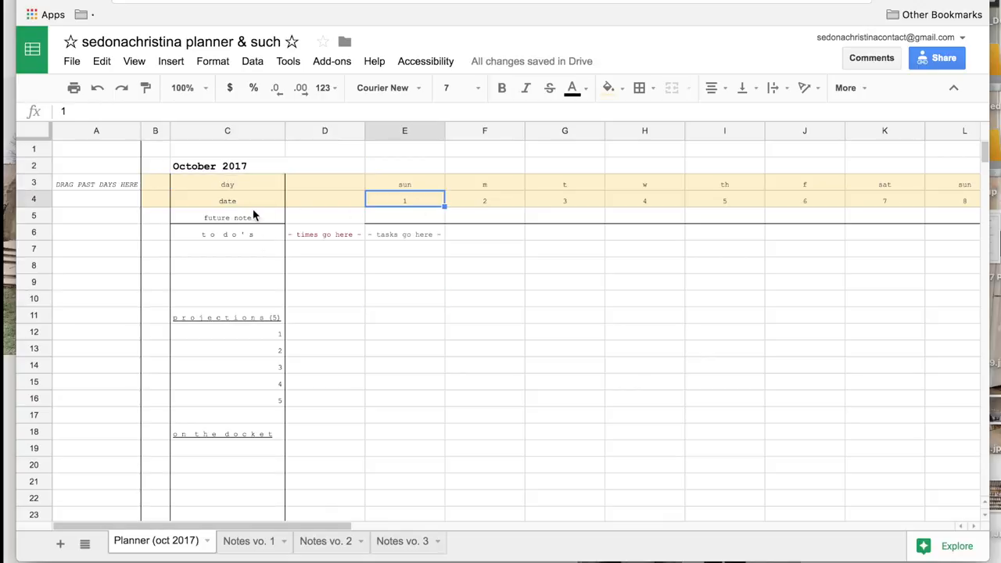
{"action": "mouse_move", "coordinate": [493, 205]}
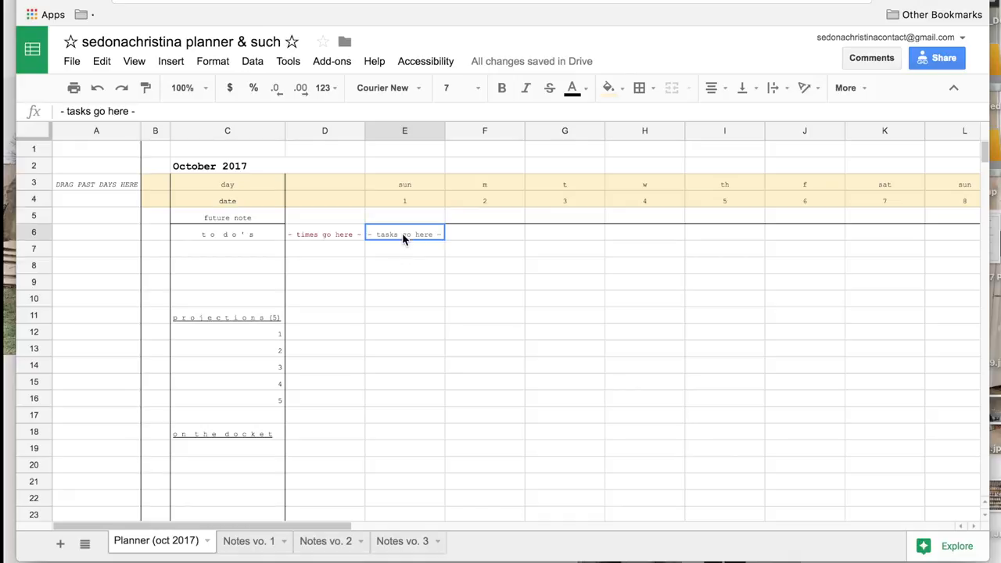
{"action": "left_click_drag", "start_coordinate": [404, 234], "coordinate": [404, 465]}
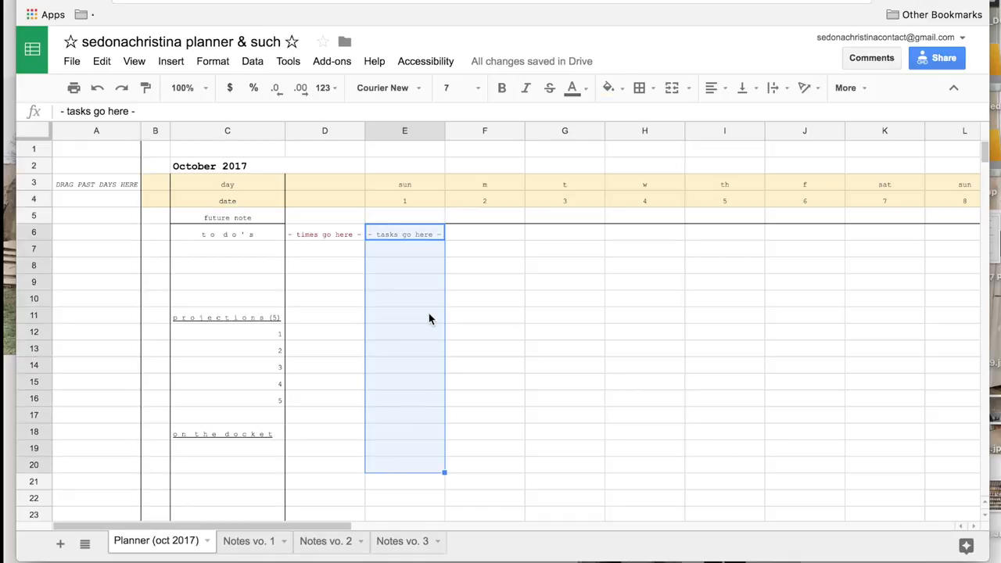
{"action": "left_click", "coordinate": [404, 316]}
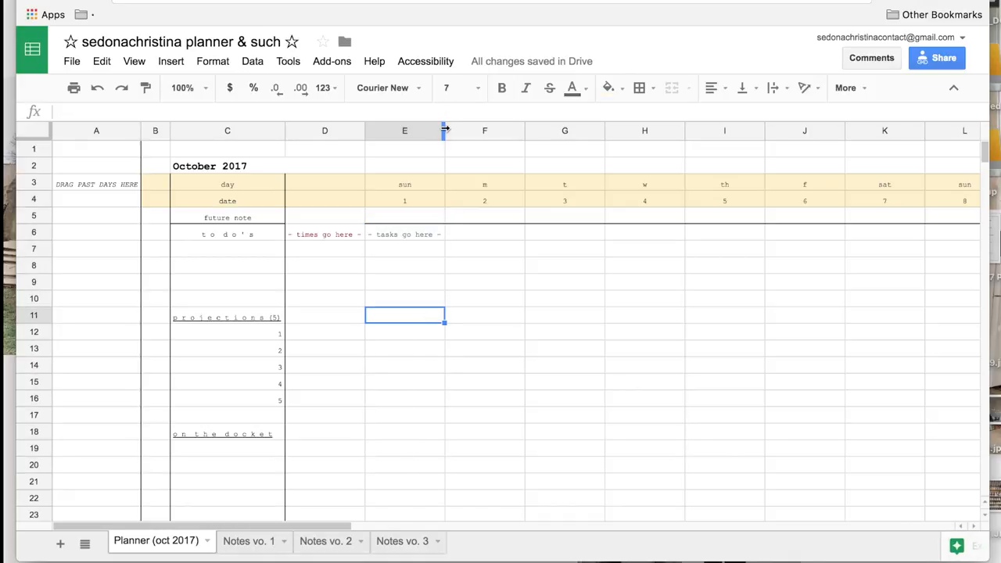
{"action": "left_click_drag", "start_coordinate": [446, 130], "coordinate": [548, 130]}
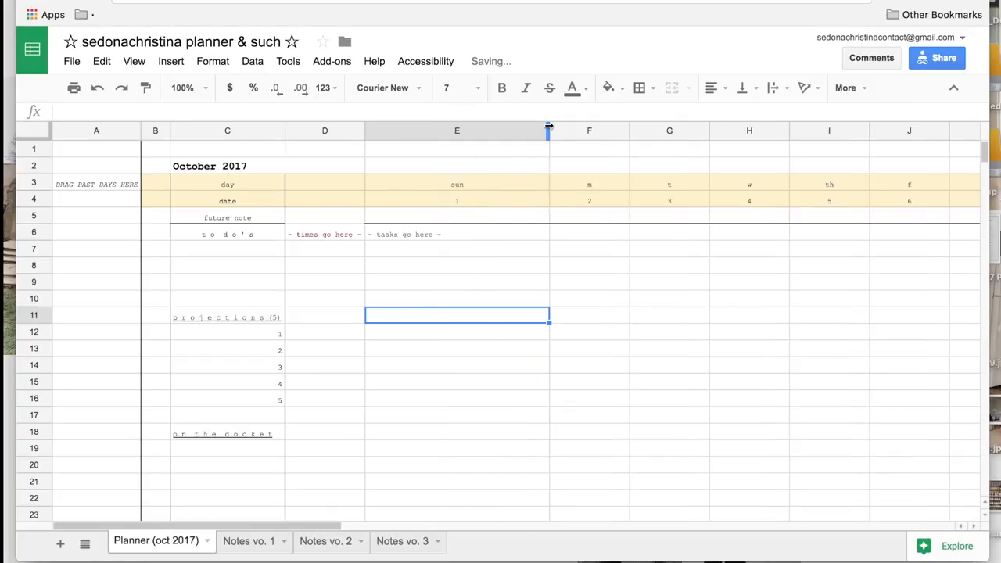
{"action": "mouse_move", "coordinate": [477, 266]}
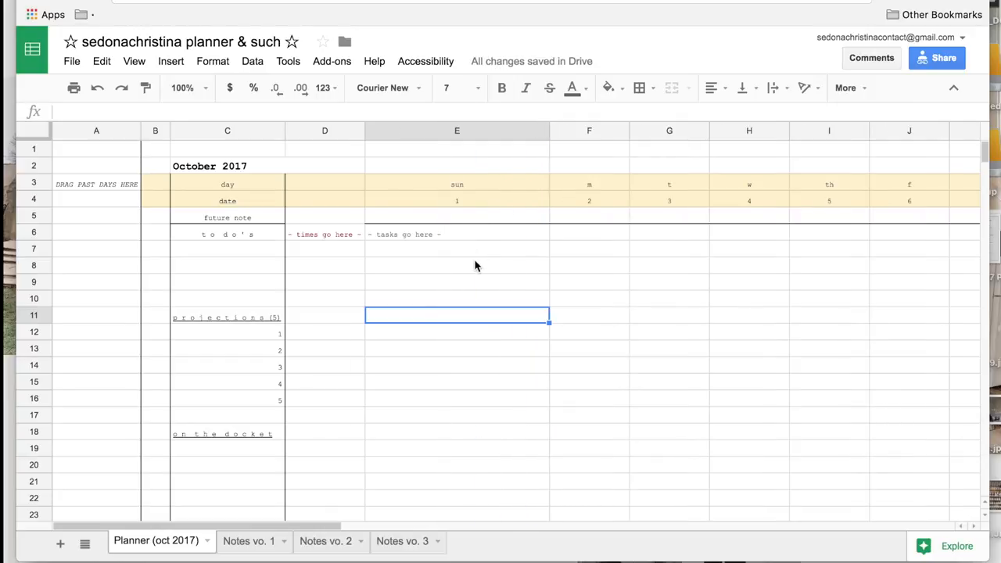
{"action": "mouse_move", "coordinate": [392, 362]}
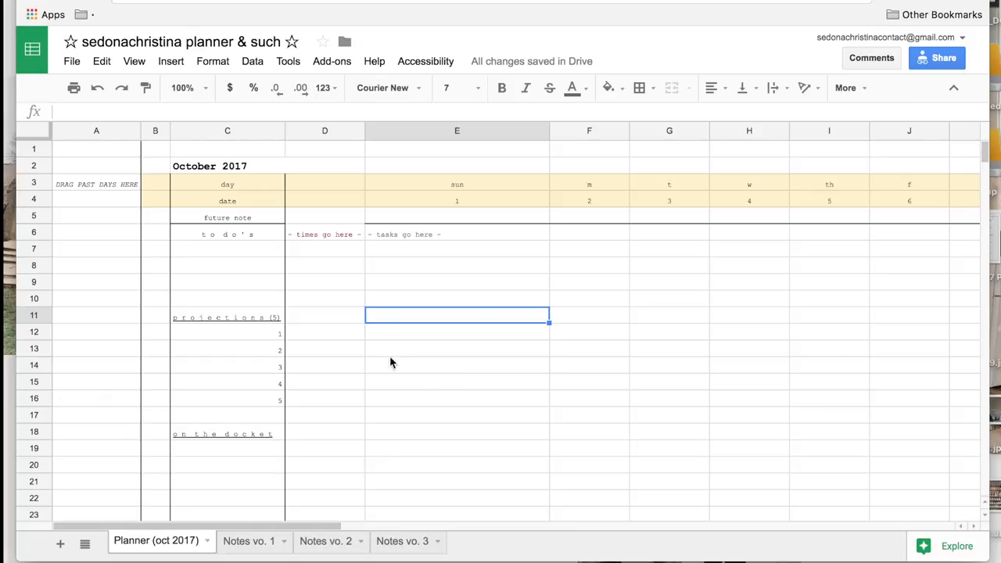
{"action": "mouse_move", "coordinate": [452, 415]}
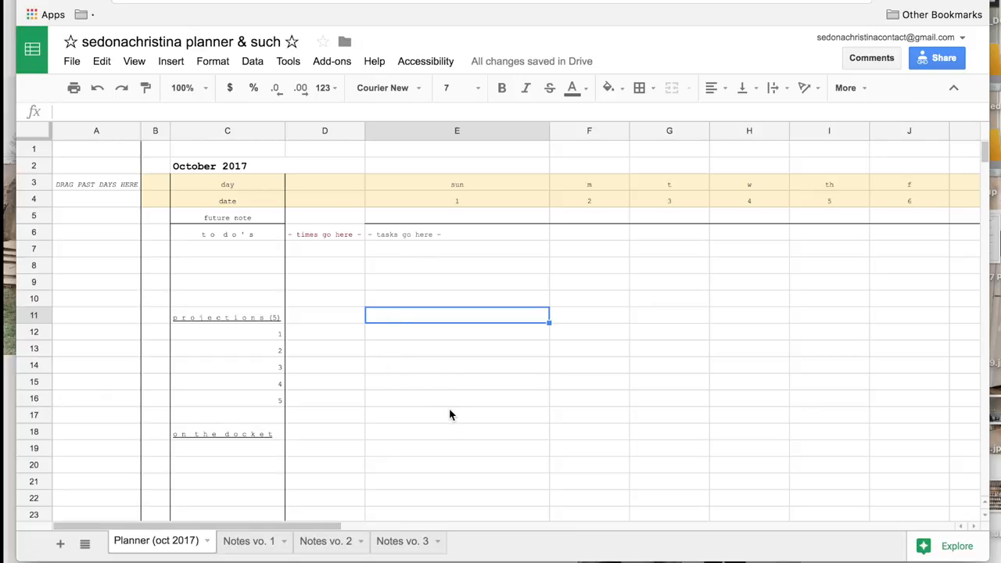
{"action": "mouse_move", "coordinate": [446, 210]}
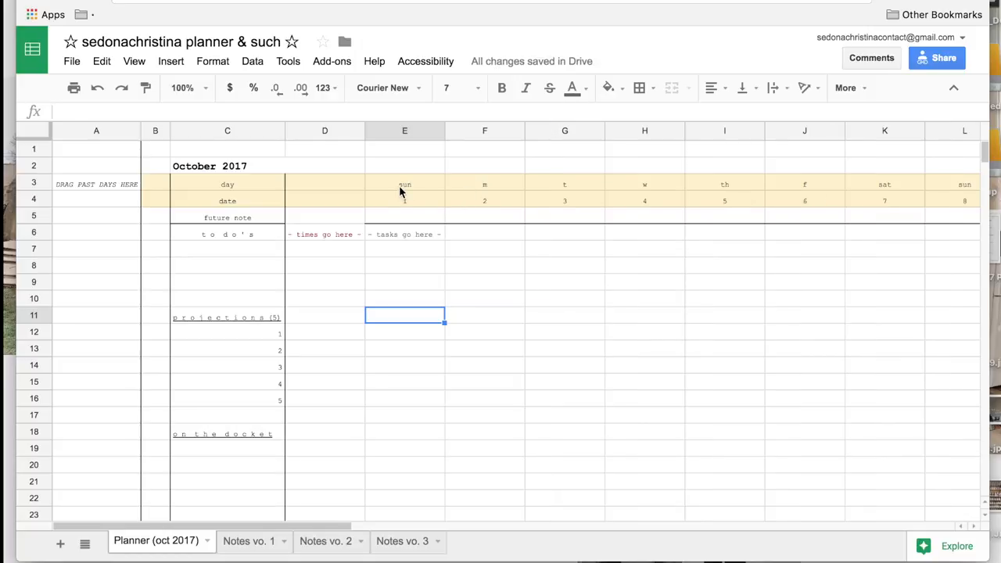
Step: Select the sun, m and t day headings and widen the sun column further for its tasks
{"action": "left_click_drag", "start_coordinate": [405, 184], "coordinate": [565, 184]}
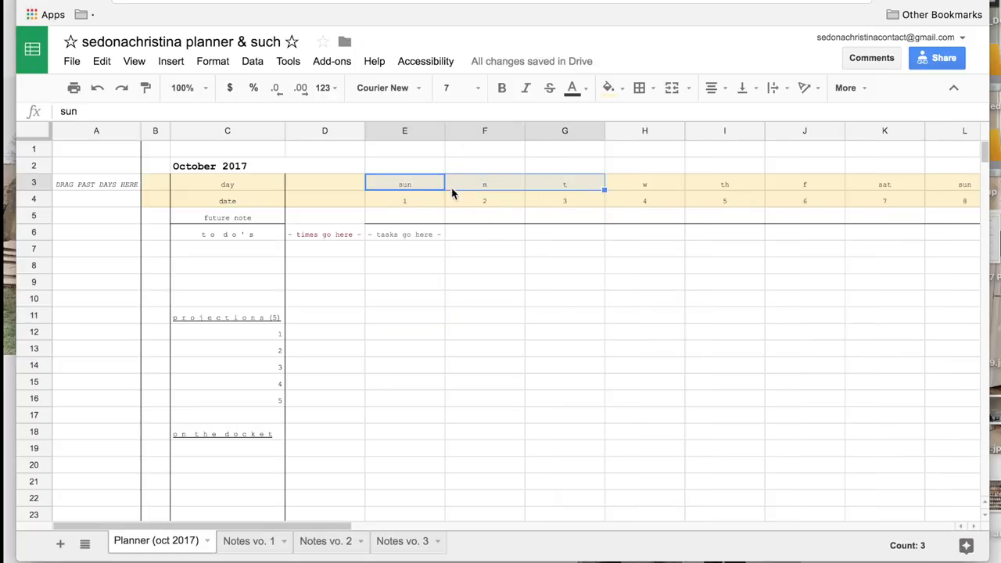
{"action": "scroll", "scroll_direction": "right", "scroll_amount": 3}
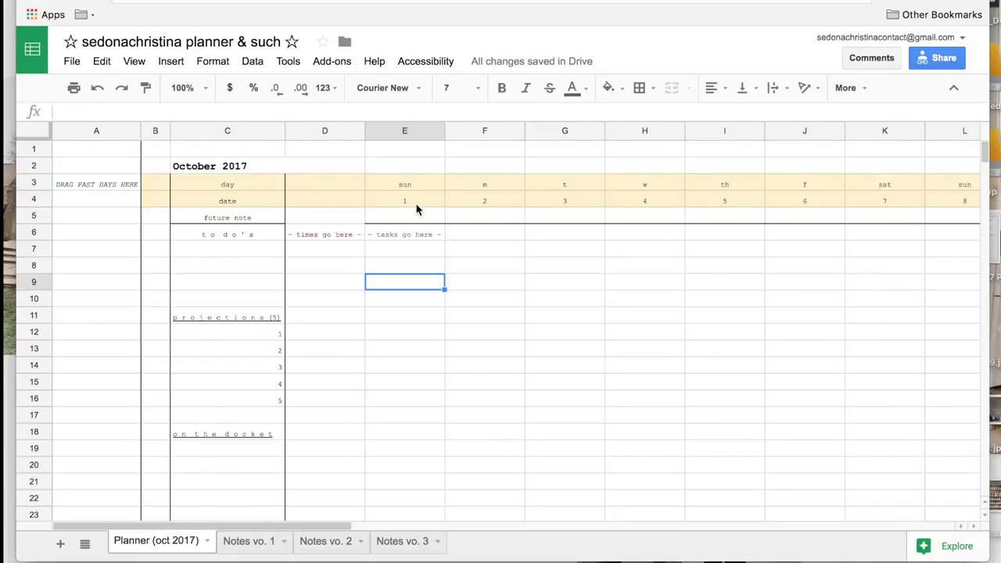
{"action": "mouse_move", "coordinate": [434, 191]}
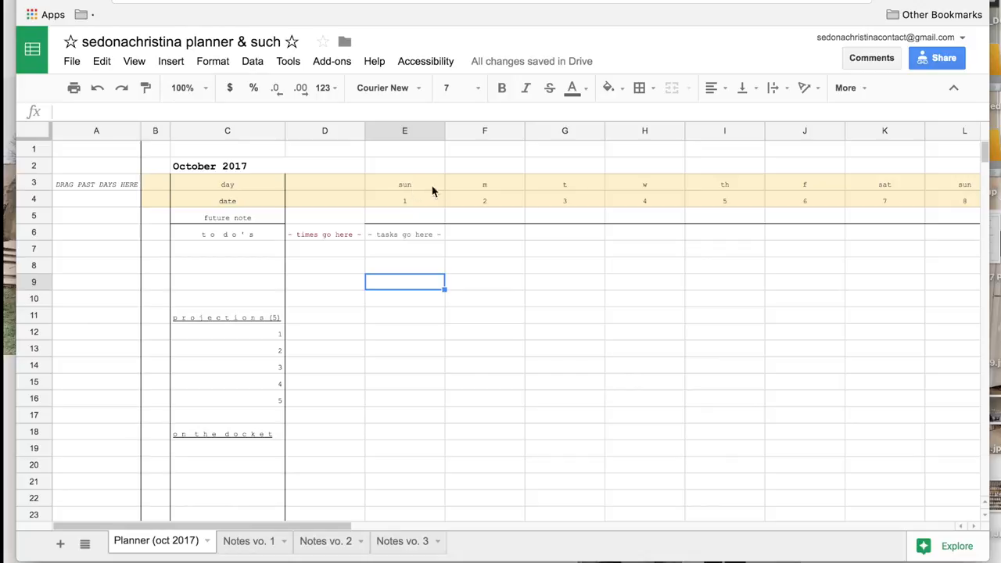
{"action": "left_click", "coordinate": [405, 234]}
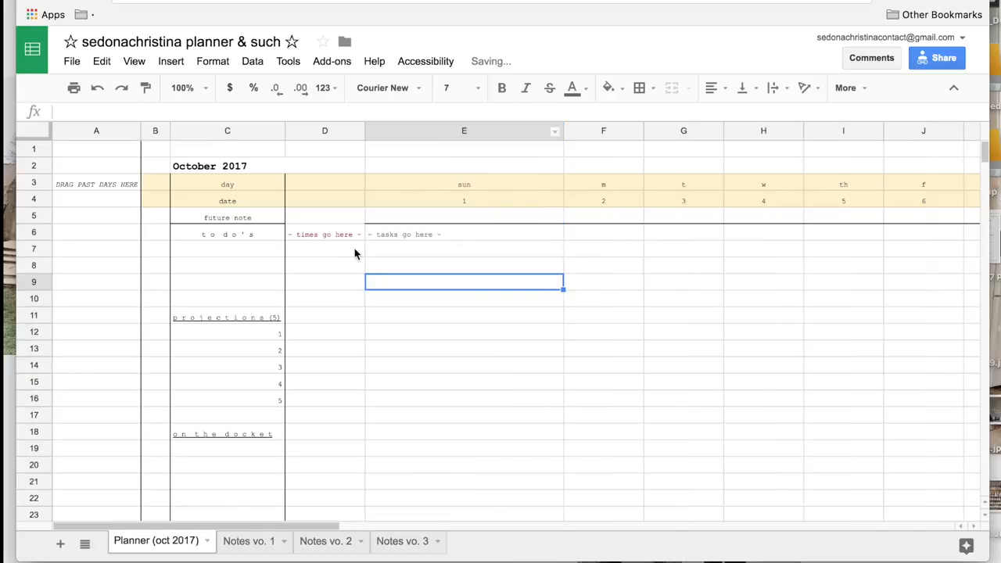
Step: Enter Sunday's tasks groceries, laundry and paint nails in the sun column
{"action": "left_click", "coordinate": [464, 416]}
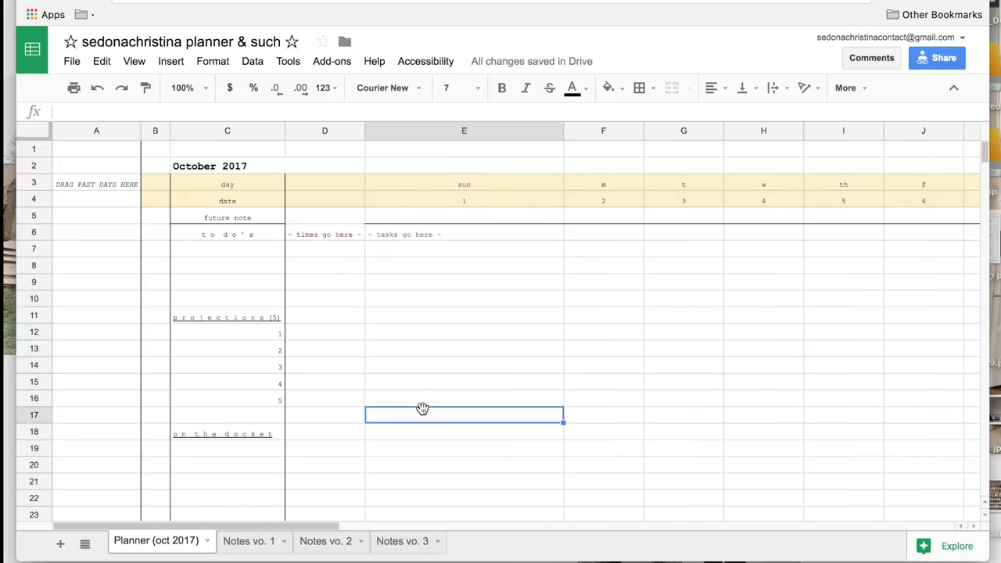
{"action": "type", "text": "groceries"}
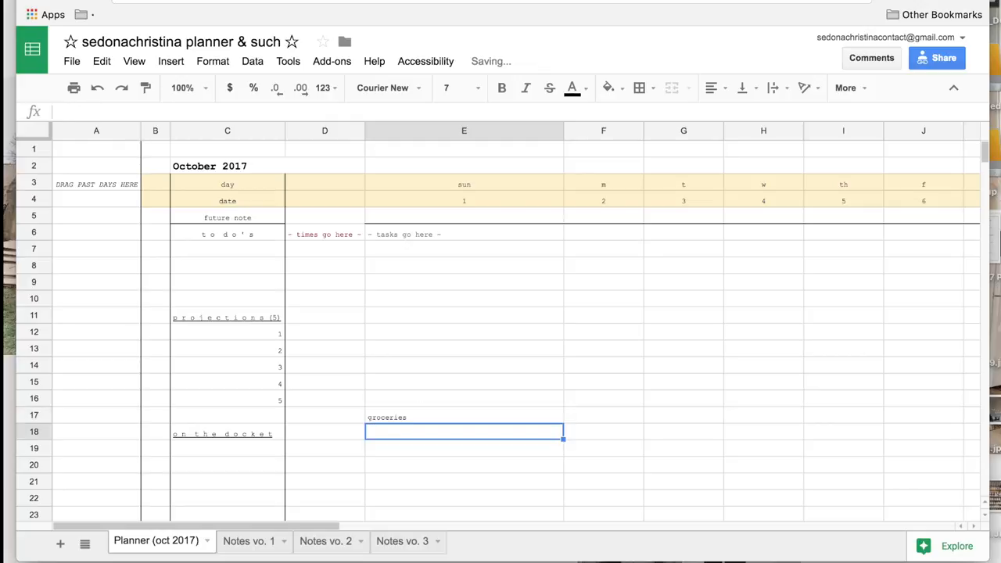
{"action": "type", "text": "la"}
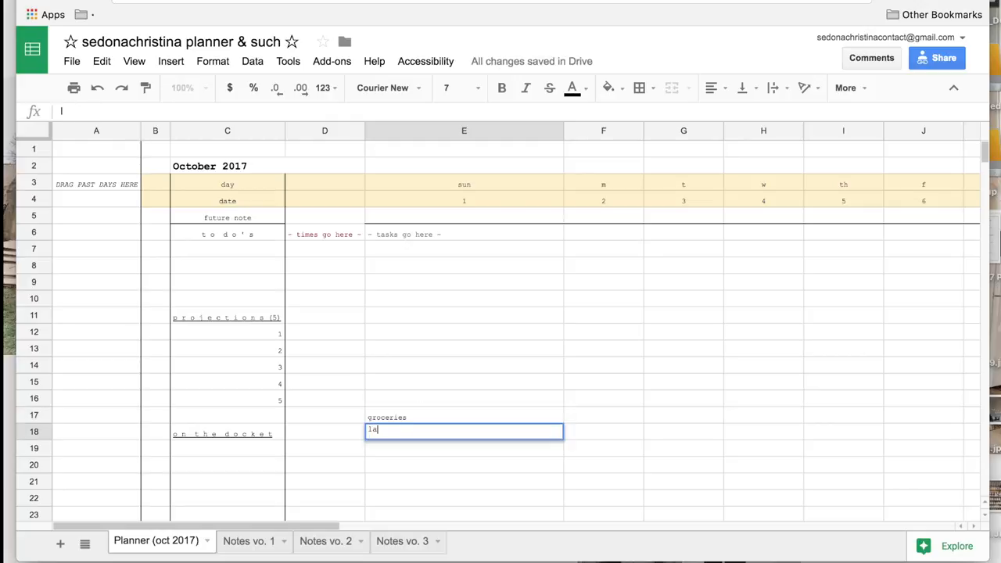
{"action": "type", "text": "paint nails"}
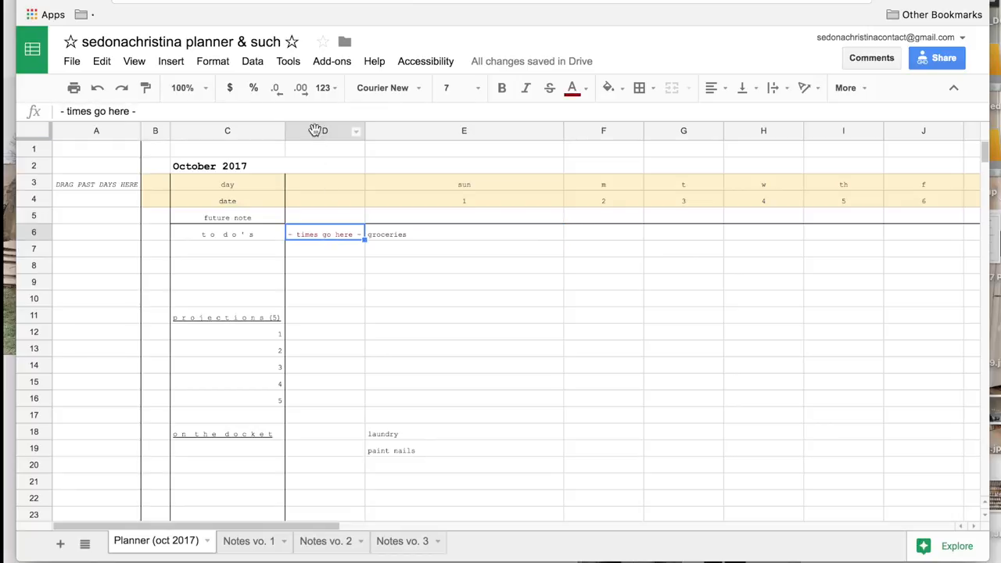
{"action": "right_click", "coordinate": [324, 131]}
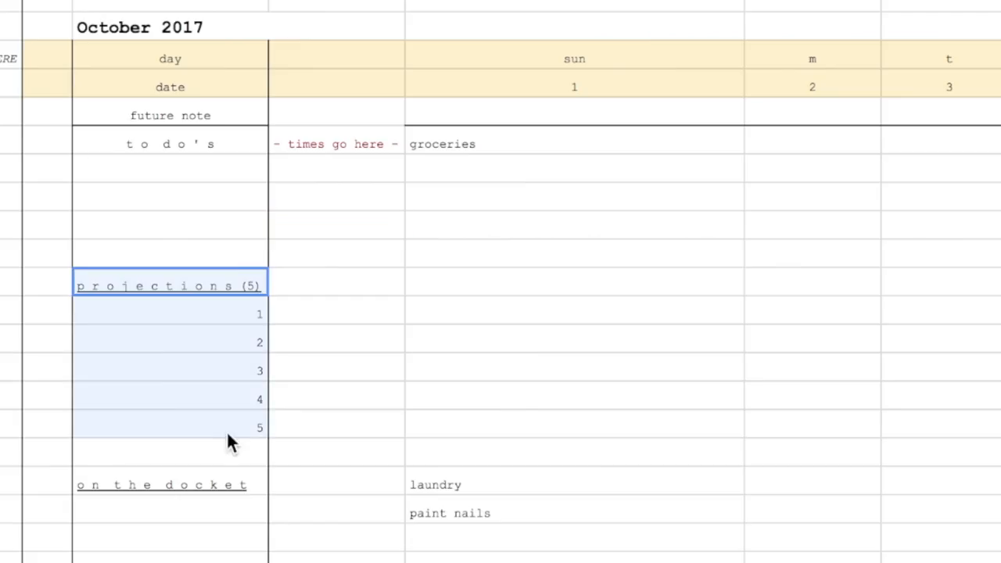
{"action": "mouse_move", "coordinate": [225, 442]}
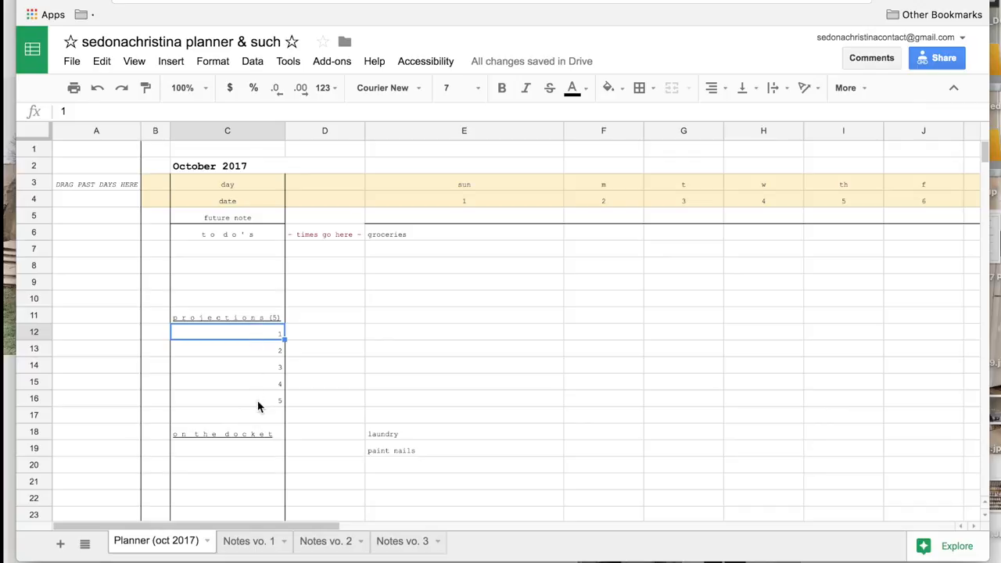
{"action": "left_click", "coordinate": [227, 448]}
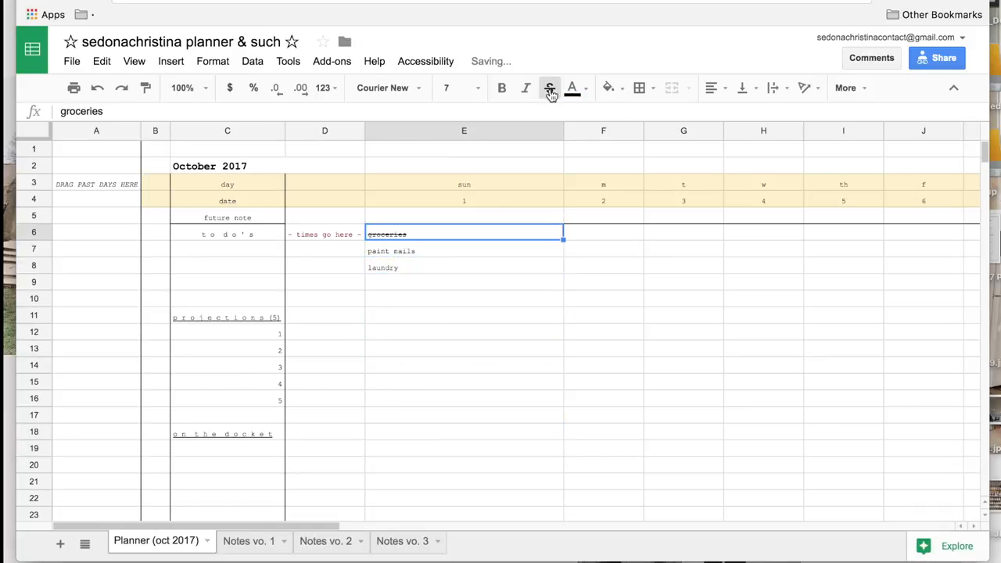
Step: Apply strikethrough to groceries to mark it completed
{"action": "left_click", "coordinate": [570, 88]}
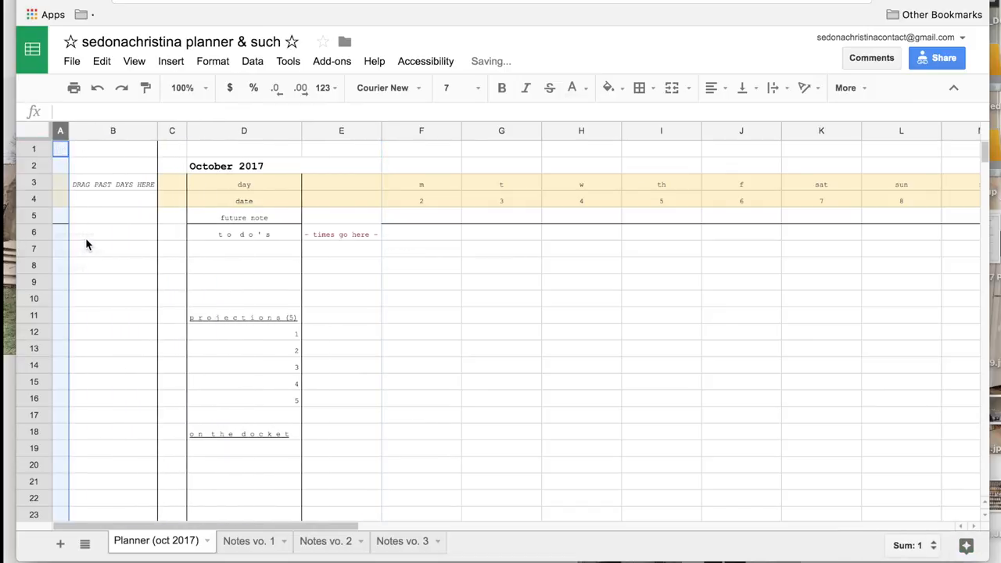
{"action": "mouse_move", "coordinate": [427, 186]}
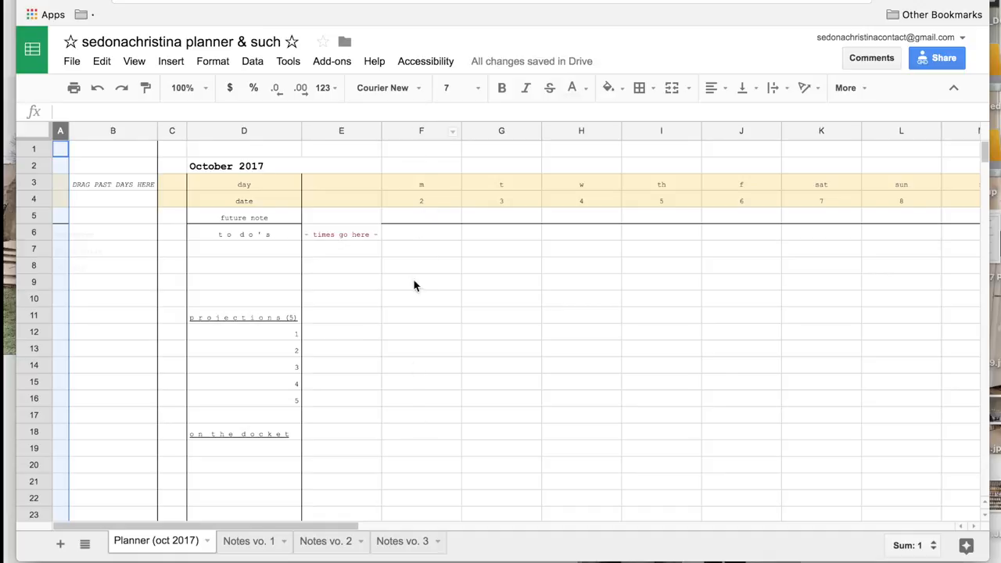
{"action": "mouse_move", "coordinate": [583, 179]}
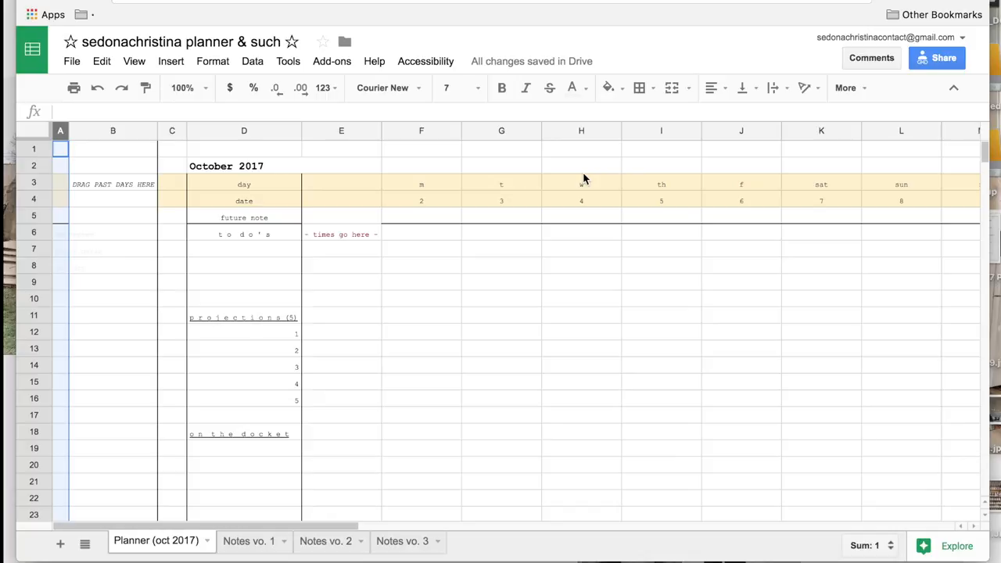
{"action": "mouse_move", "coordinate": [364, 365]}
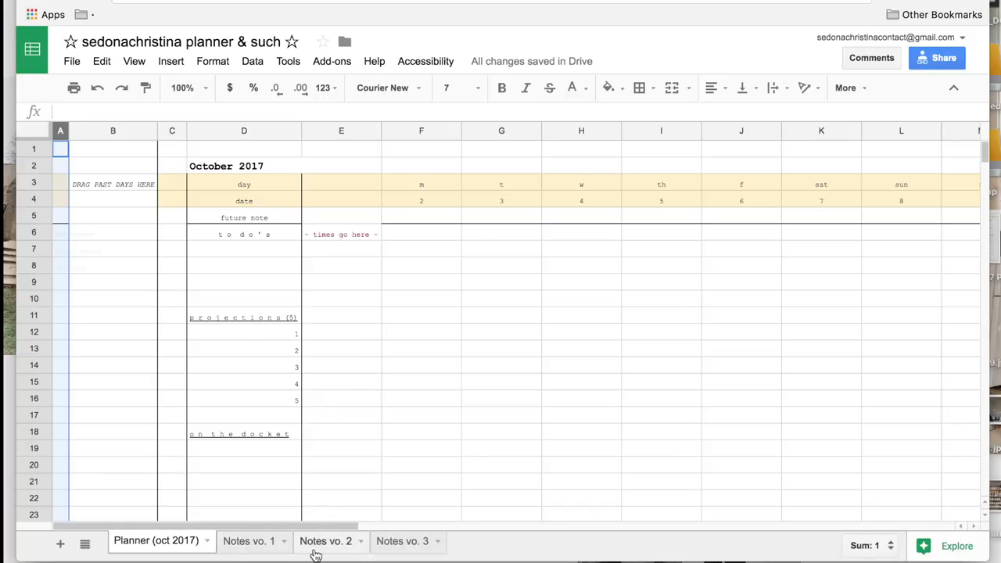
{"action": "mouse_move", "coordinate": [258, 547]}
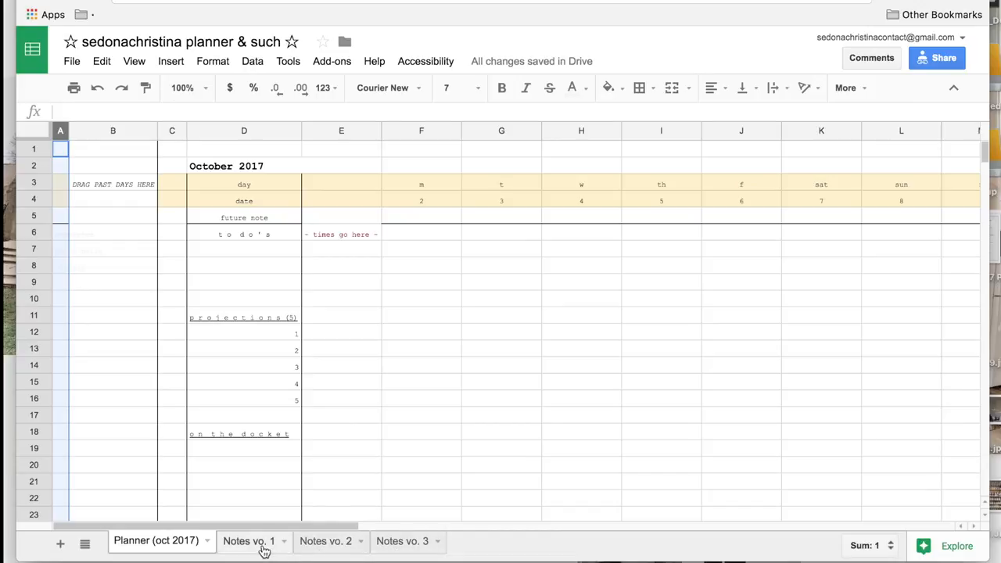
Step: Browse the Notes vo. 1, vo. 2 and vo. 3 sheets and their category tables
{"action": "left_click", "coordinate": [257, 540]}
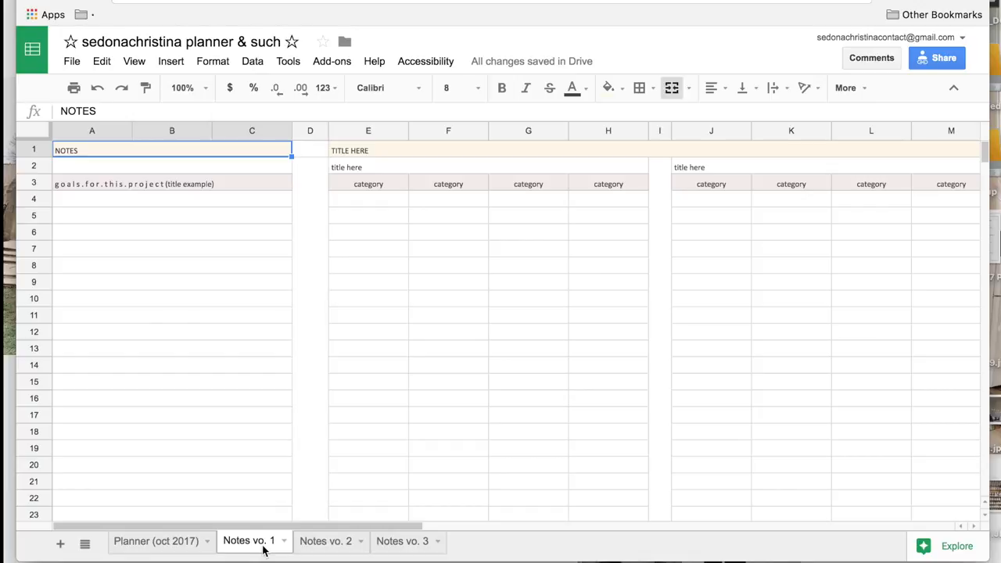
{"action": "mouse_move", "coordinate": [323, 541]}
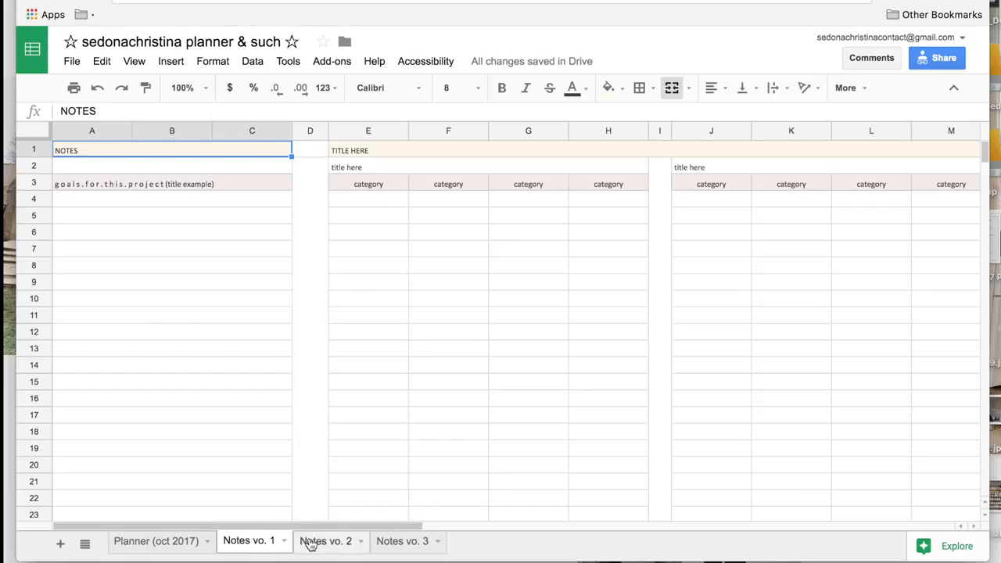
{"action": "left_click", "coordinate": [325, 541]}
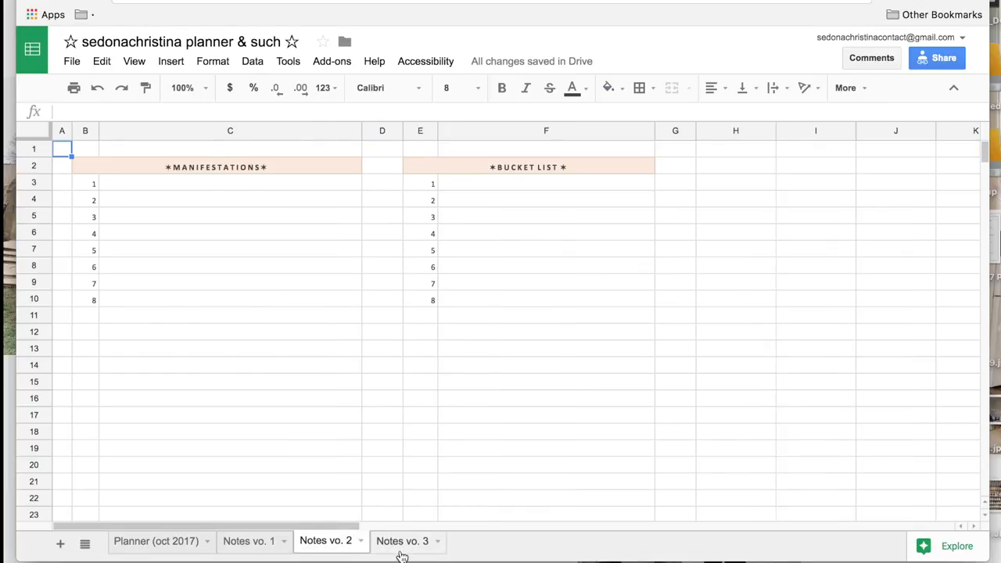
{"action": "left_click", "coordinate": [402, 541]}
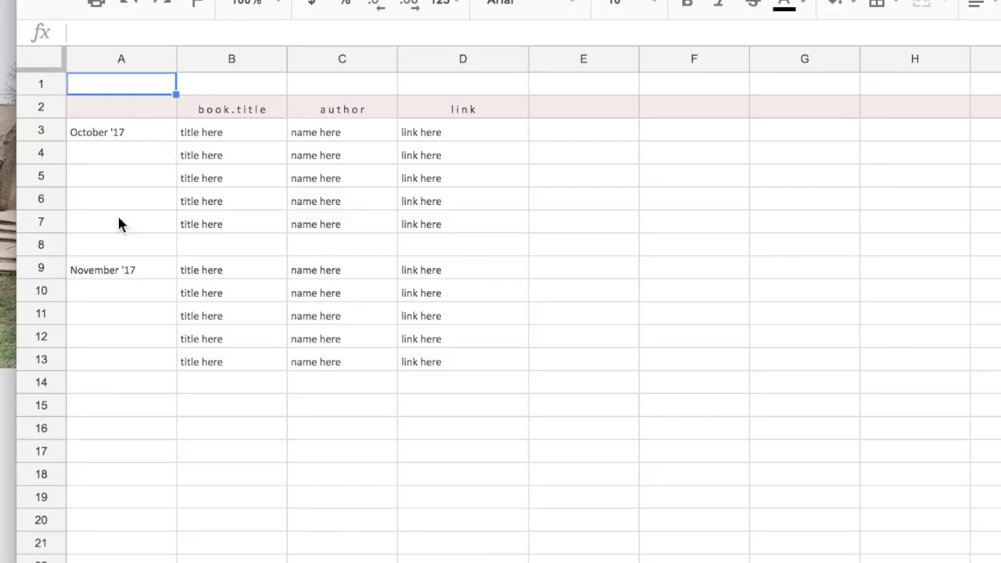
{"action": "mouse_move", "coordinate": [473, 275]}
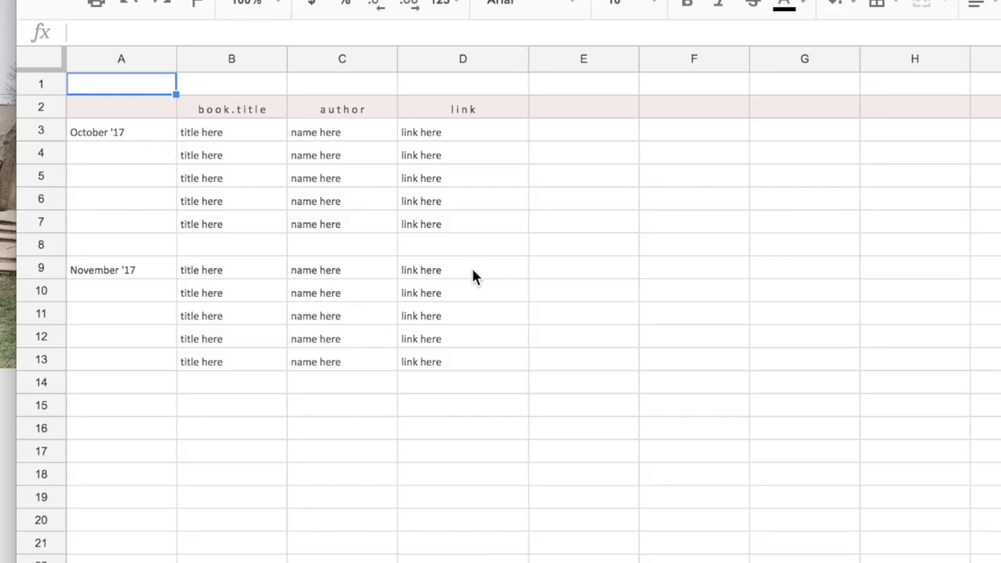
{"action": "mouse_move", "coordinate": [263, 228]}
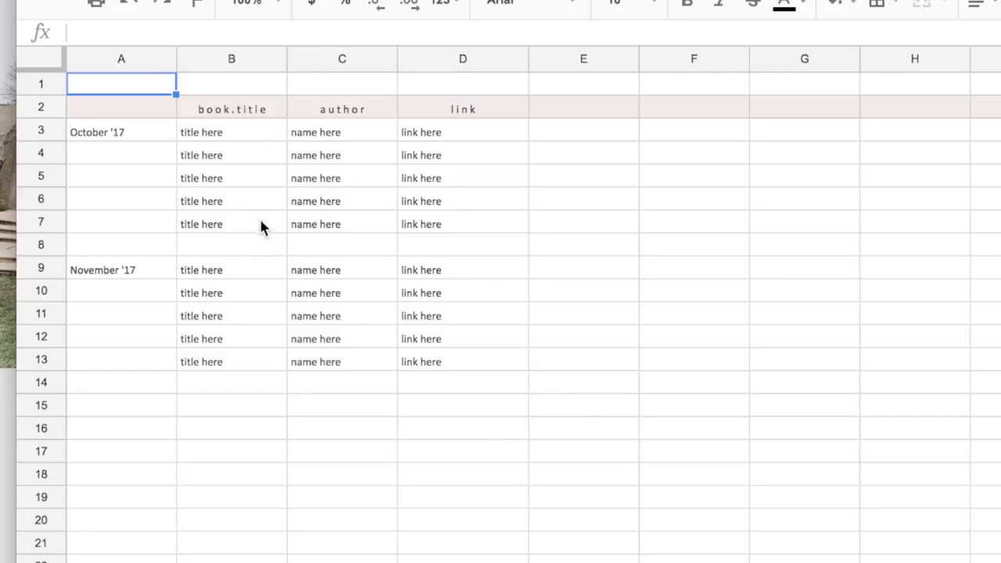
{"action": "mouse_move", "coordinate": [465, 226]}
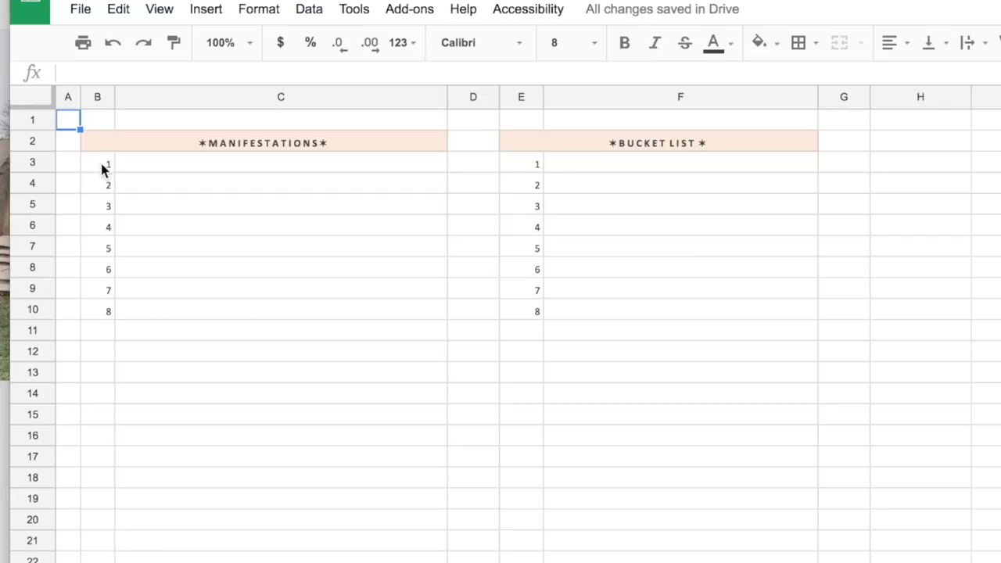
{"action": "mouse_move", "coordinate": [103, 314]}
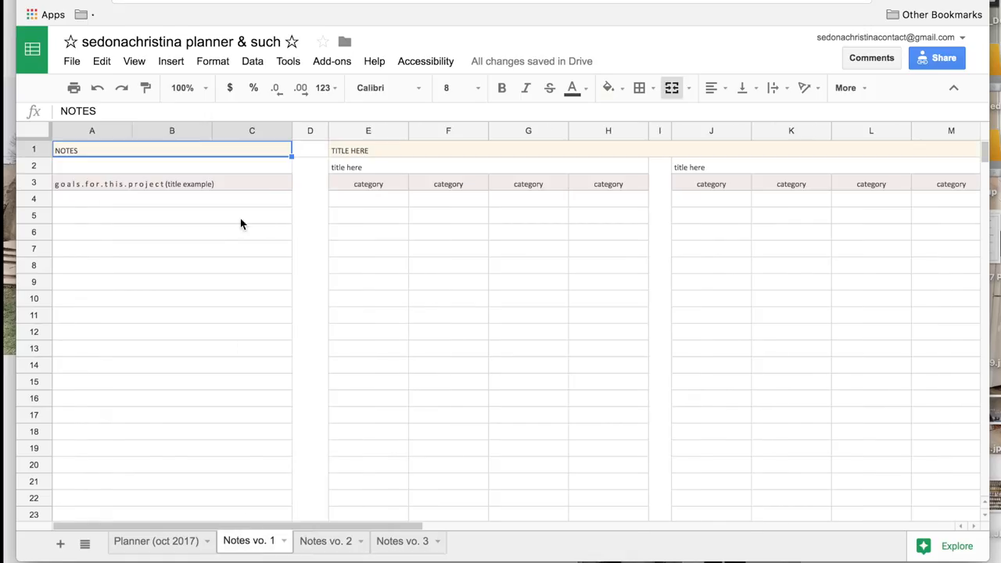
{"action": "scroll", "scroll_direction": "right", "scroll_amount": 3}
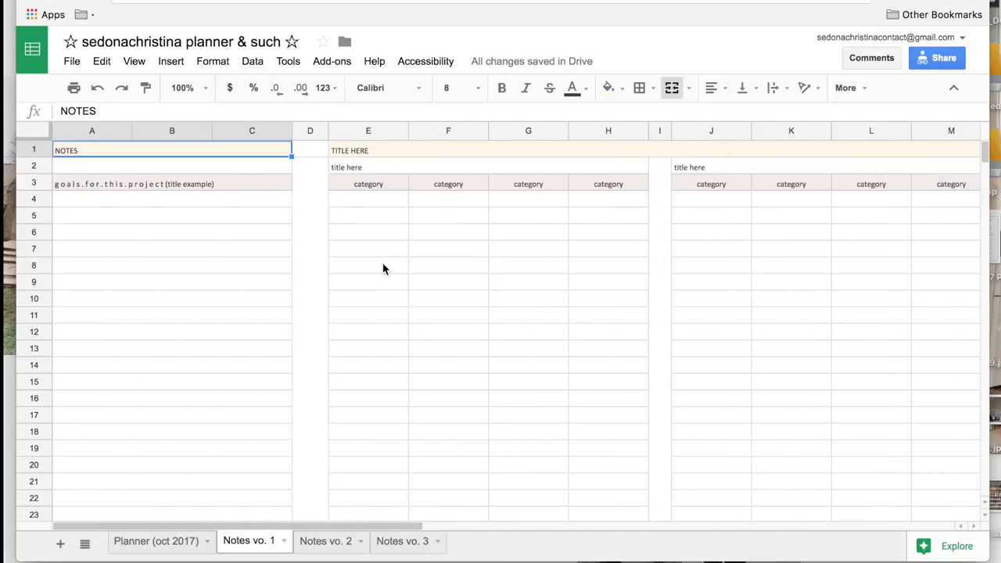
{"action": "mouse_move", "coordinate": [468, 219]}
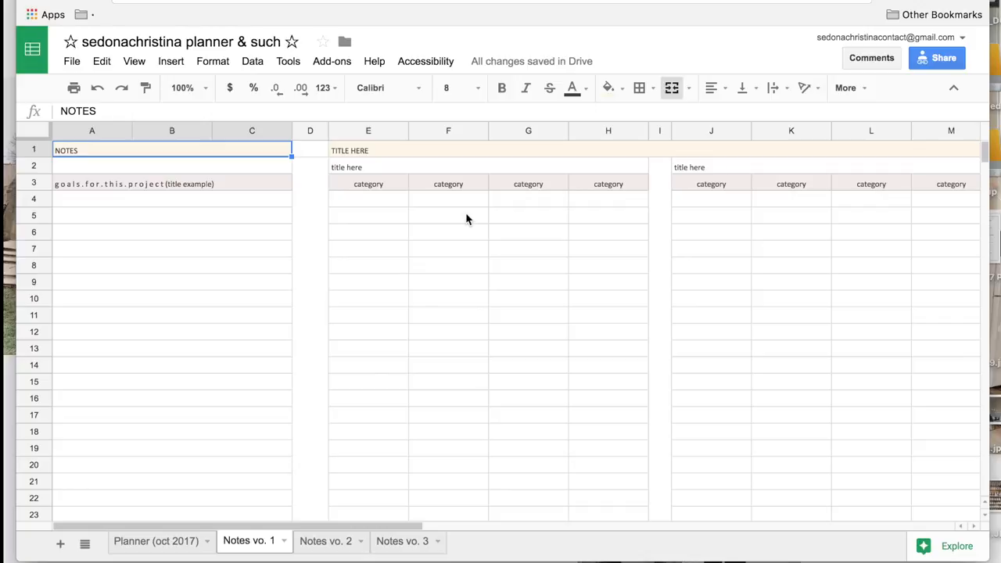
{"action": "mouse_move", "coordinate": [392, 189]}
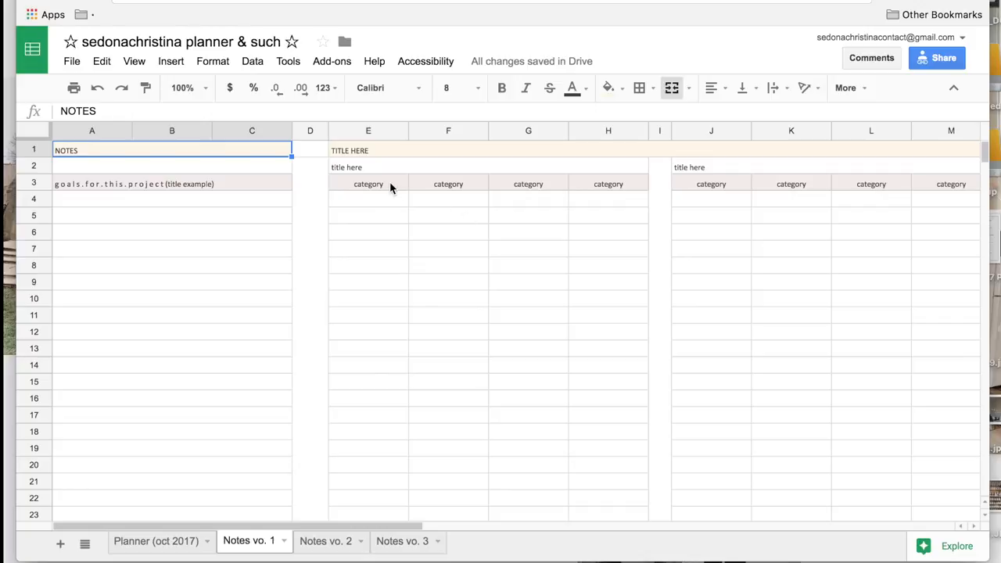
Step: Return to the Planner (oct 2017) sheet and delete the DRAG PAST DAYS HERE column
{"action": "left_click", "coordinate": [159, 540]}
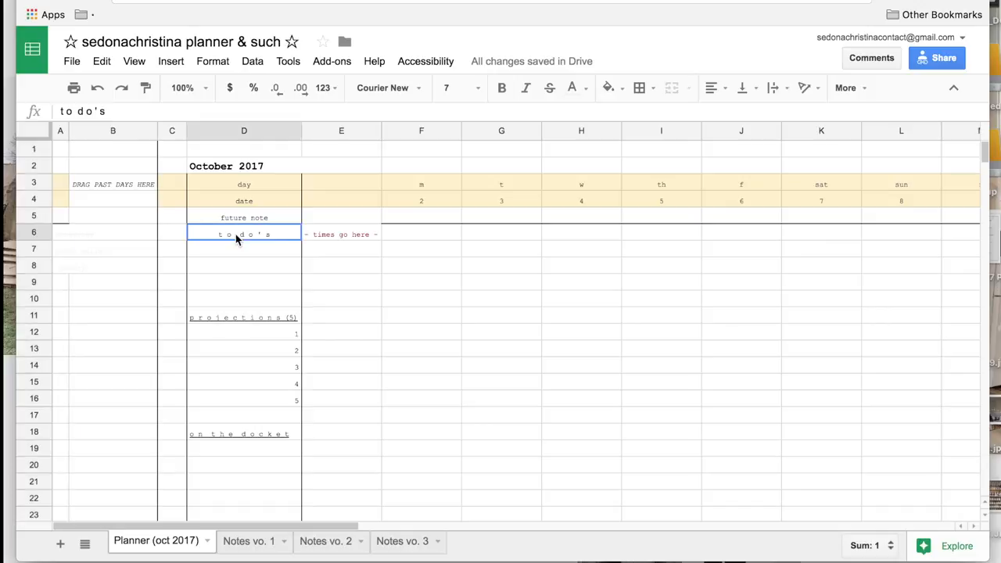
{"action": "left_click", "coordinate": [258, 541]}
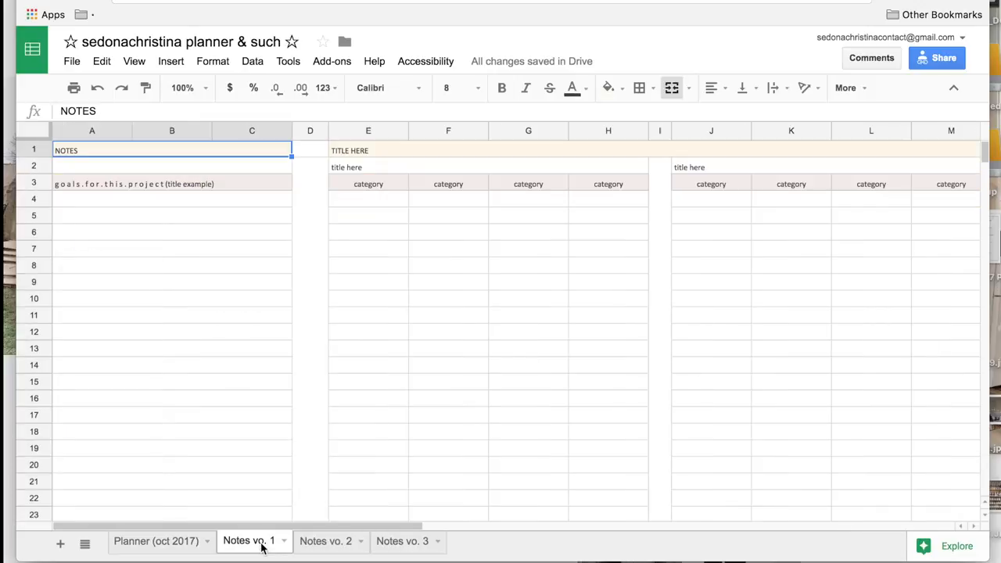
{"action": "mouse_move", "coordinate": [338, 209]}
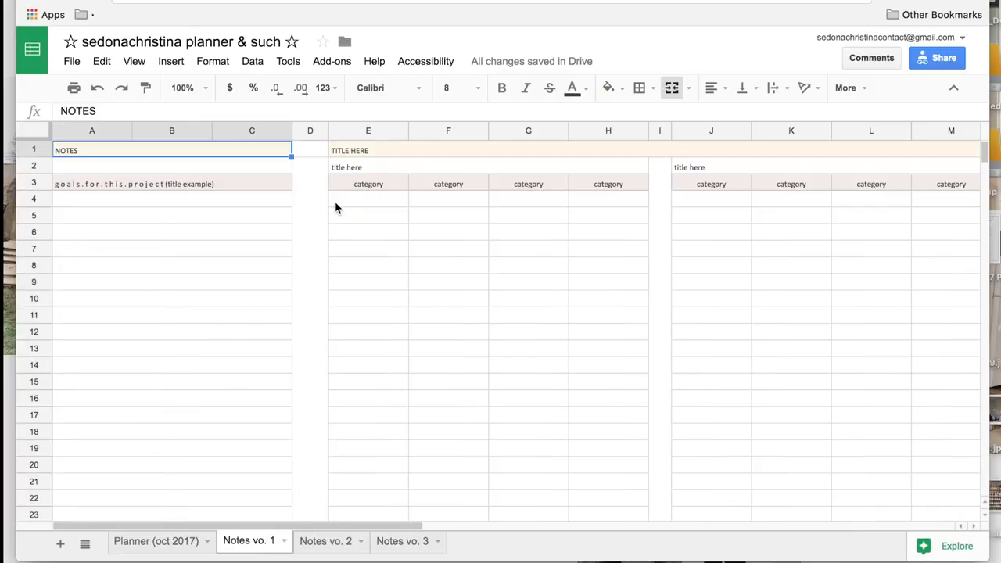
{"action": "left_click", "coordinate": [367, 150]}
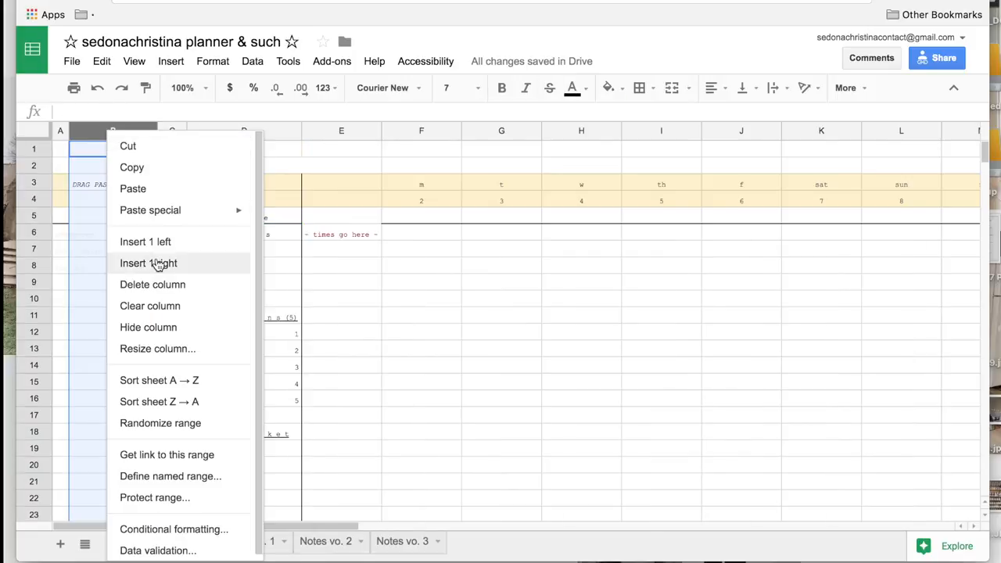
{"action": "left_click", "coordinate": [147, 263]}
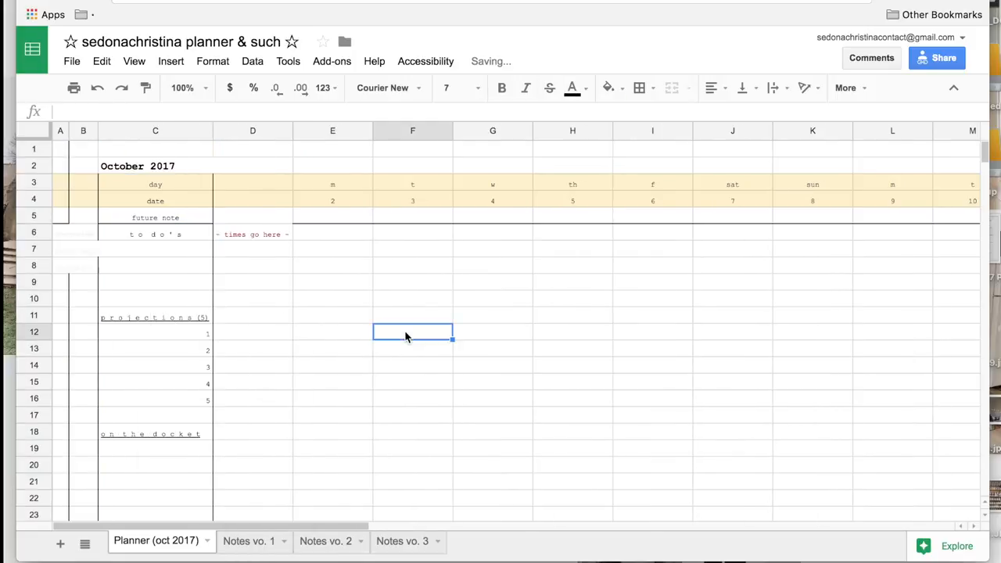
{"action": "left_click", "coordinate": [83, 232]}
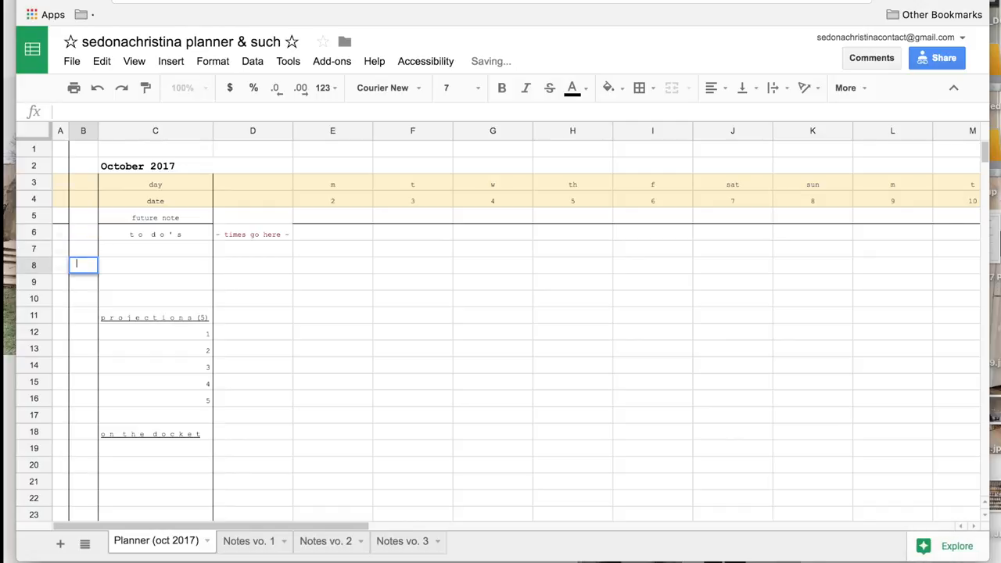
Step: Add a future note 'dentist' for Saturday the 7th after checking Monday the 2nd's note cell
{"action": "left_click", "coordinate": [252, 265]}
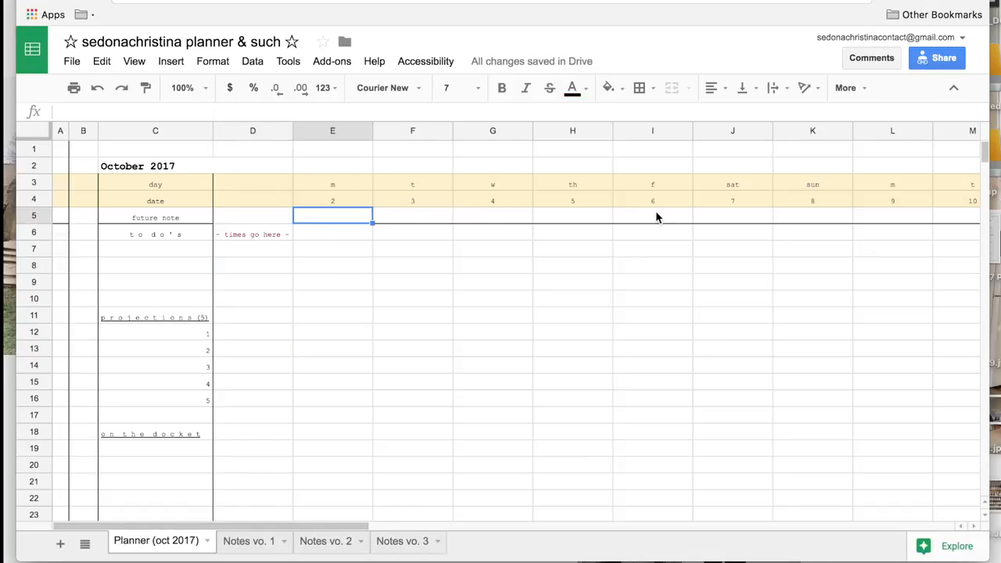
{"action": "left_click", "coordinate": [732, 216]}
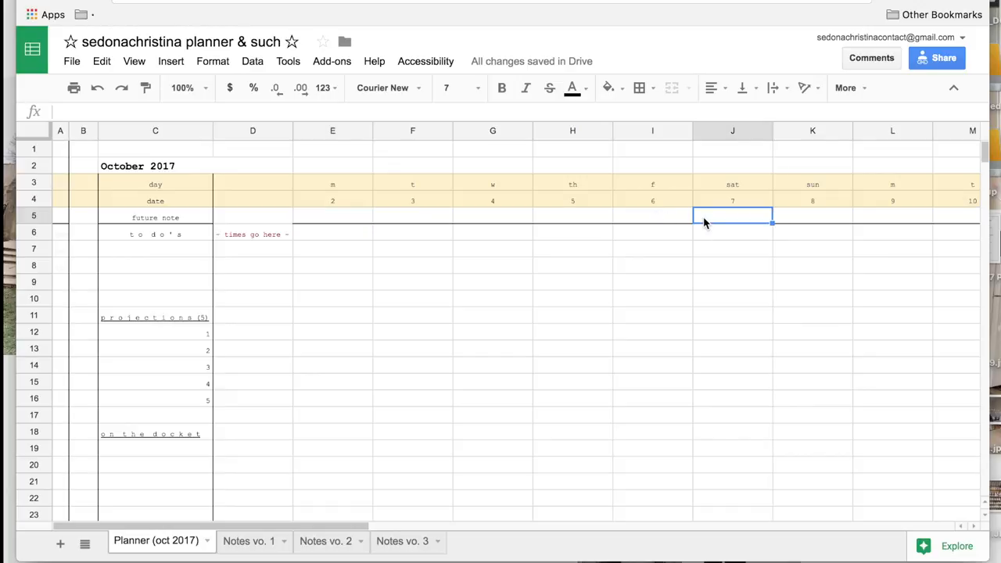
{"action": "type", "text": "dentist"}
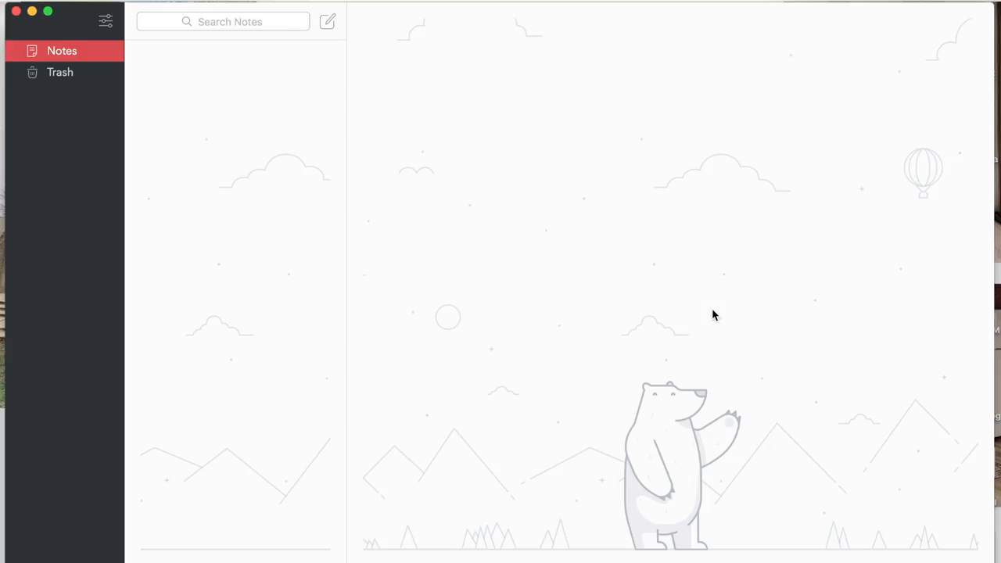
{"action": "mouse_move", "coordinate": [460, 168]}
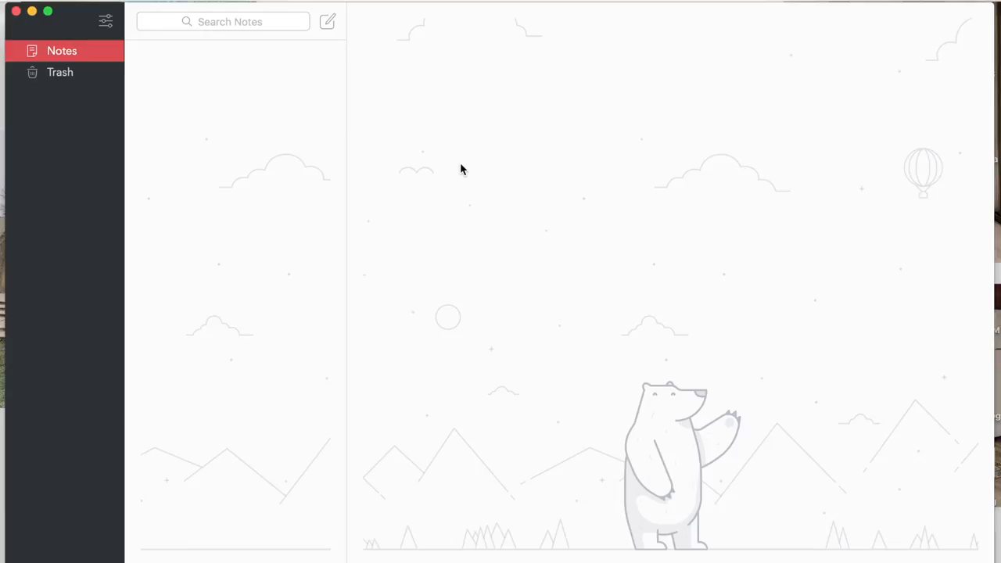
Step: Create a new Bear note with placeholder heading and body text, tagged #podcast
{"action": "left_click", "coordinate": [328, 21]}
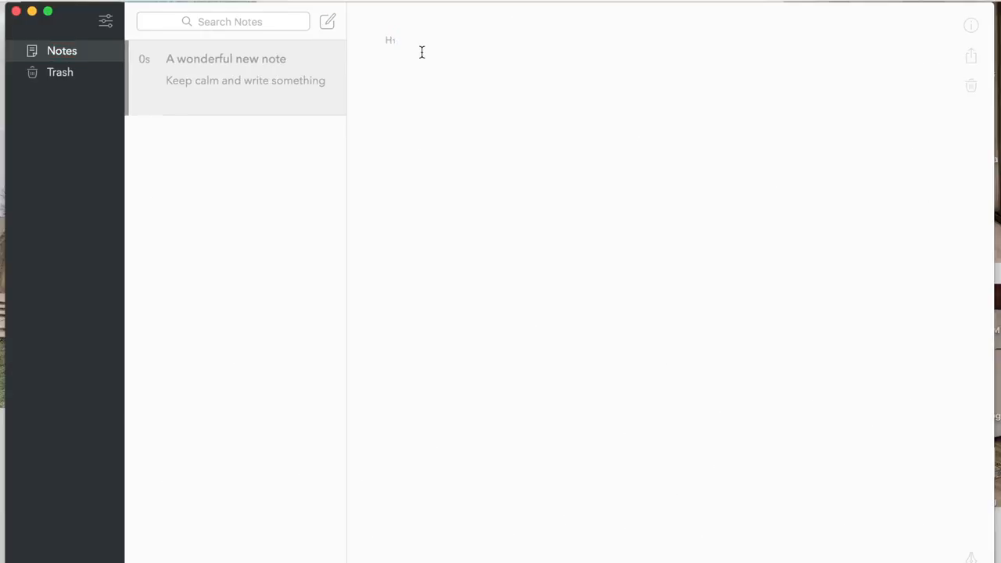
{"action": "type", "text": "dxtcfvgbnjkmlf gjkj"}
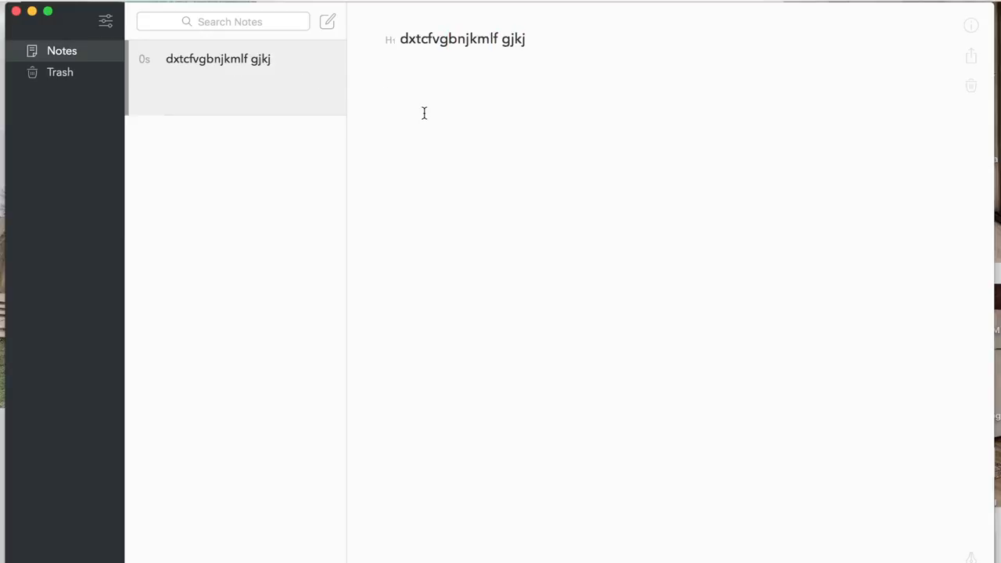
{"action": "type", "text": "rxdtfcygv uhijok"}
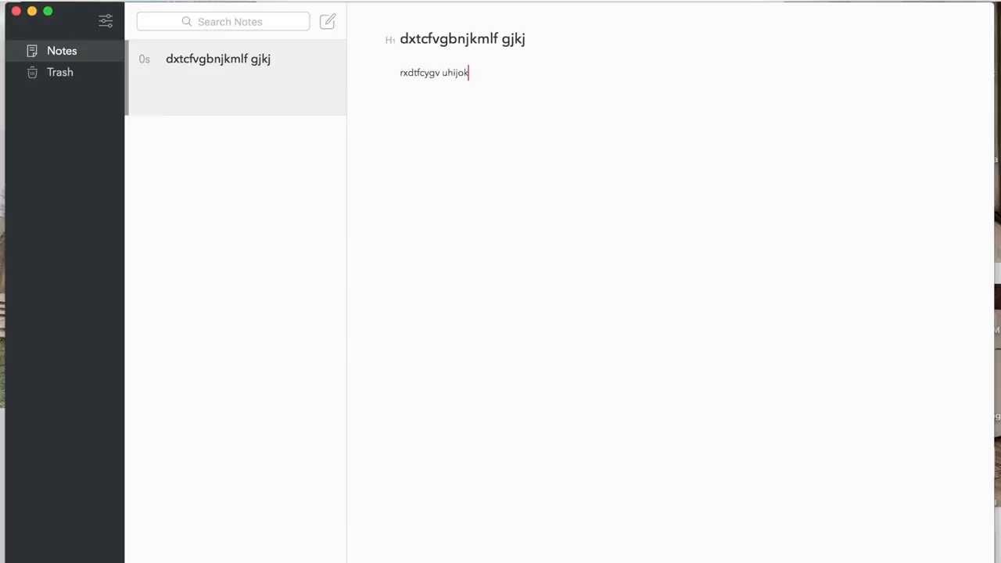
{"action": "type", "text": "srdtf yguhijkt fygh"}
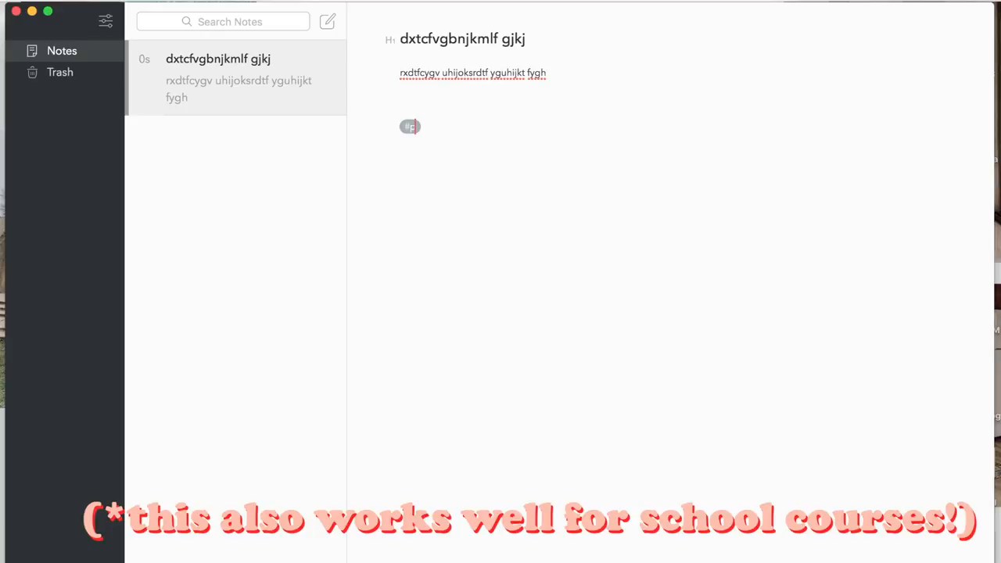
{"action": "type", "text": "podcast"}
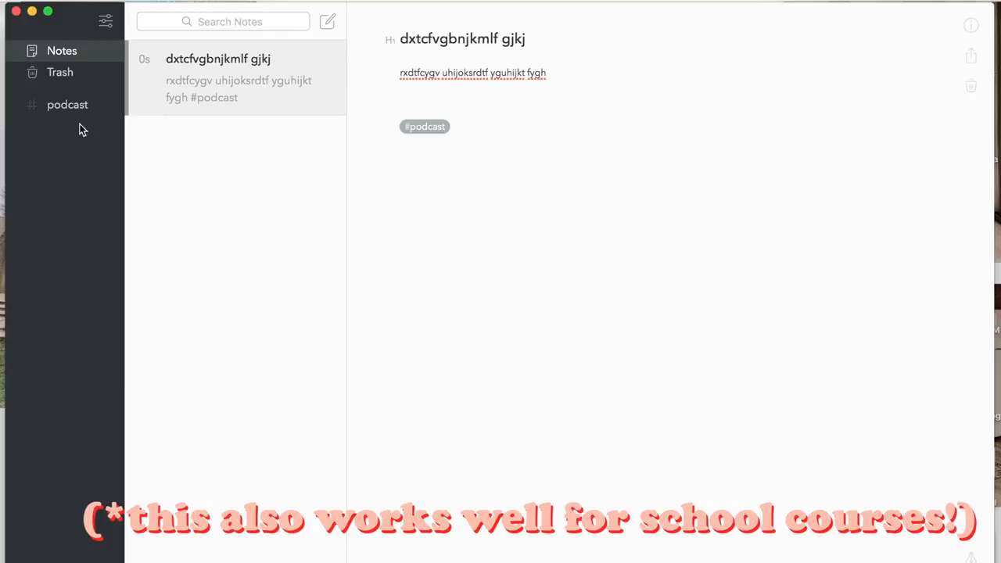
Step: Create a second Bear note with placeholder text, tagged #barefootbabes
{"action": "left_click", "coordinate": [328, 21]}
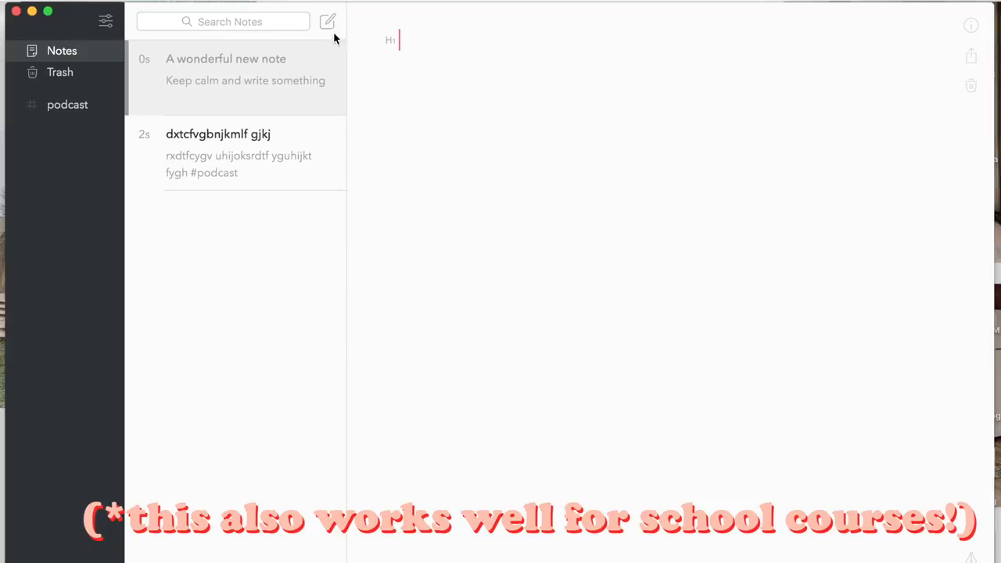
{"action": "type", "text": "rsxdtcfvygbuhnijdcft"}
{"action": "left_click", "coordinate": [549, 73]}
{"action": "type", "text": "rxdtcfyvgubhinjomkp,lxdtcfvygbuh"}
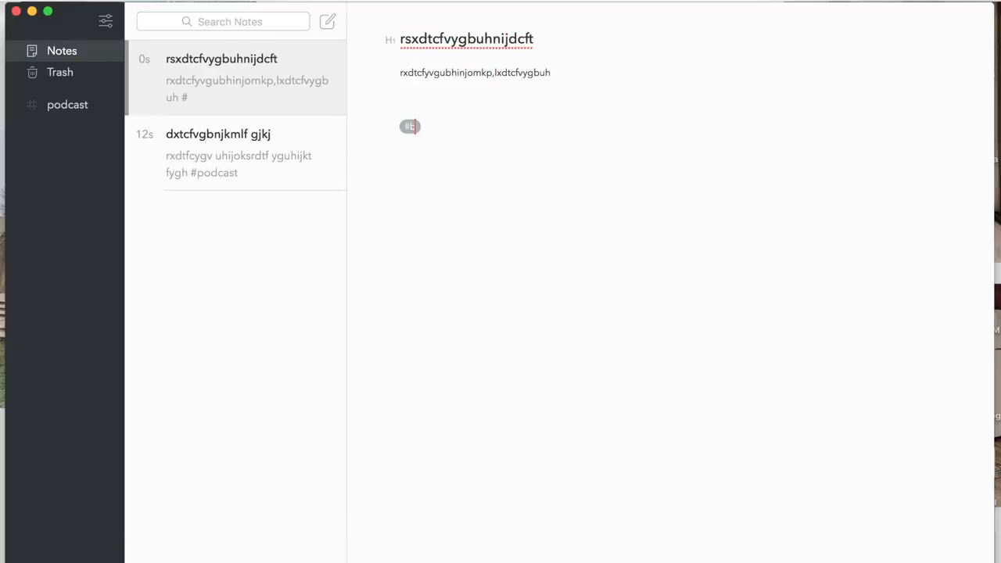
{"action": "type", "text": "barefootbabes"}
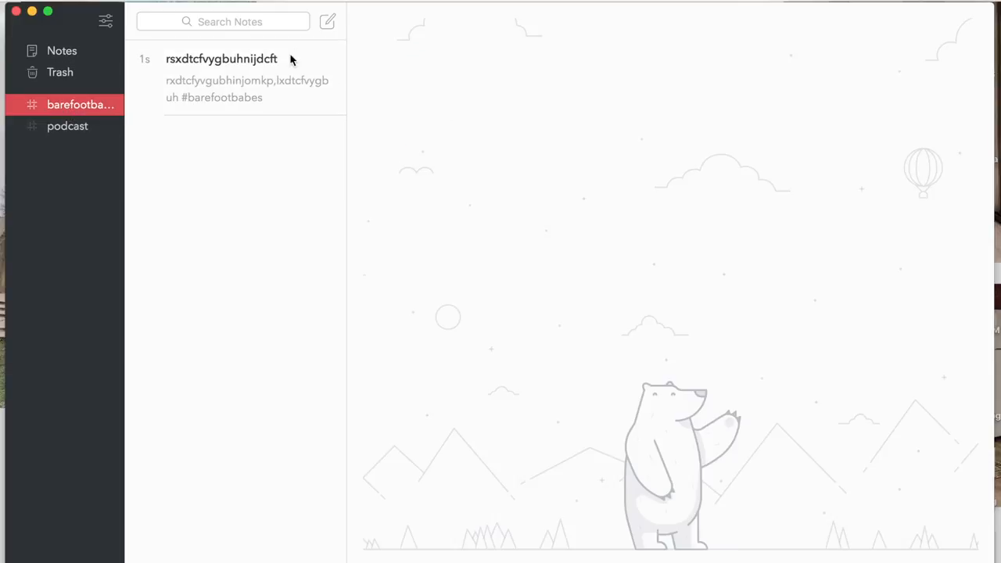
{"action": "mouse_move", "coordinate": [281, 259]}
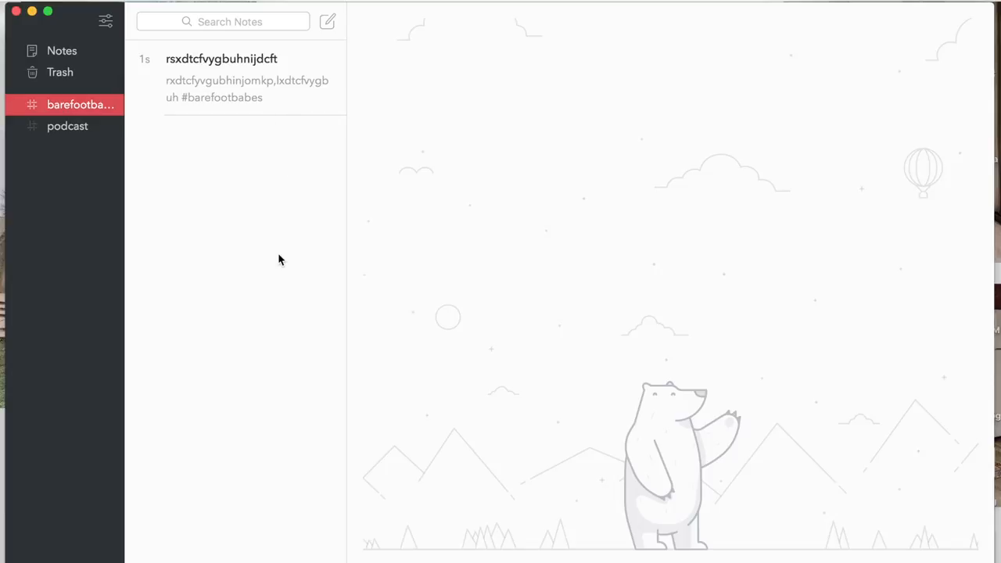
Step: Filter the sidebar by the podcast tag, then by the barefootbabes tag
{"action": "left_click", "coordinate": [67, 126]}
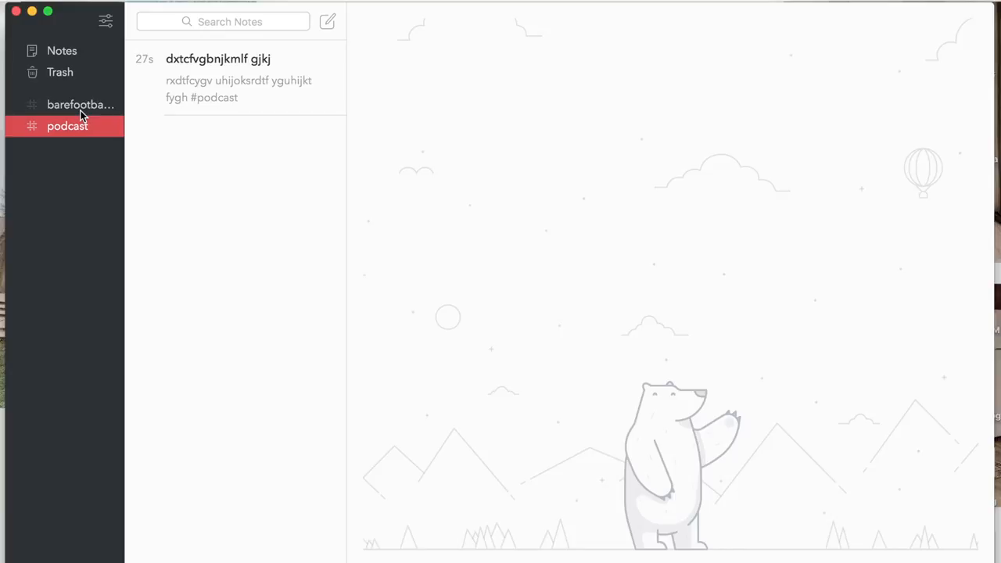
{"action": "left_click", "coordinate": [76, 104]}
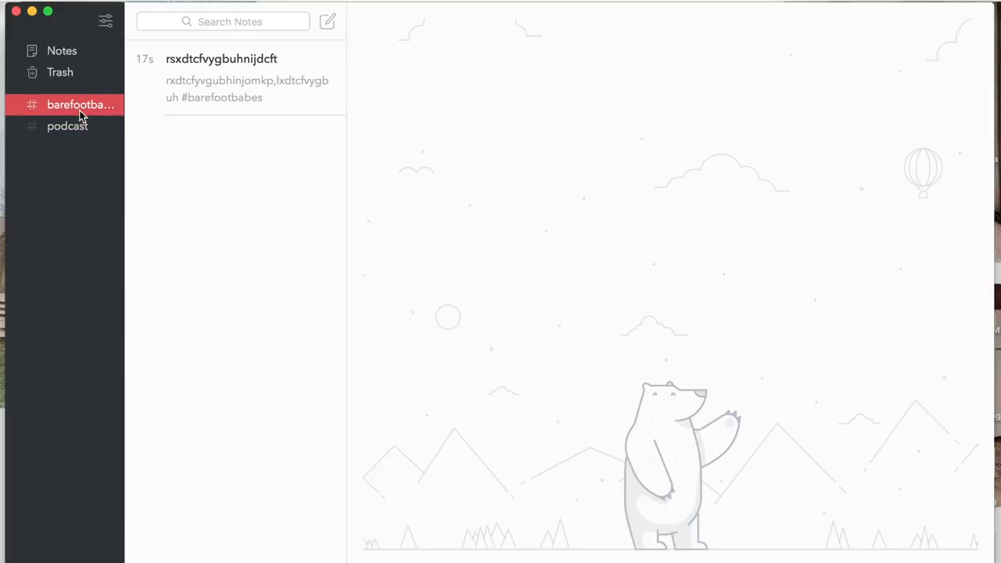